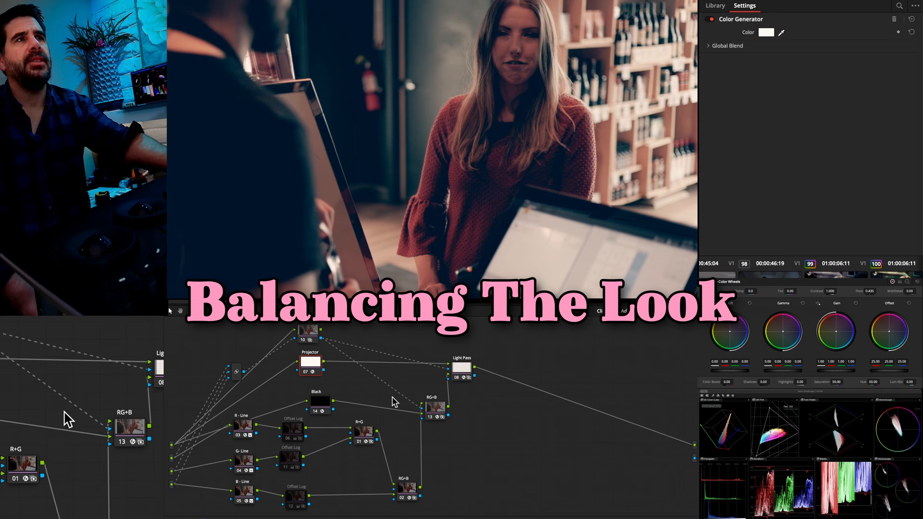
Step: Return to the film-print node tree and show the LinearGrade DCTL exposure, contrast, pivot and offset settings
click(714, 5)
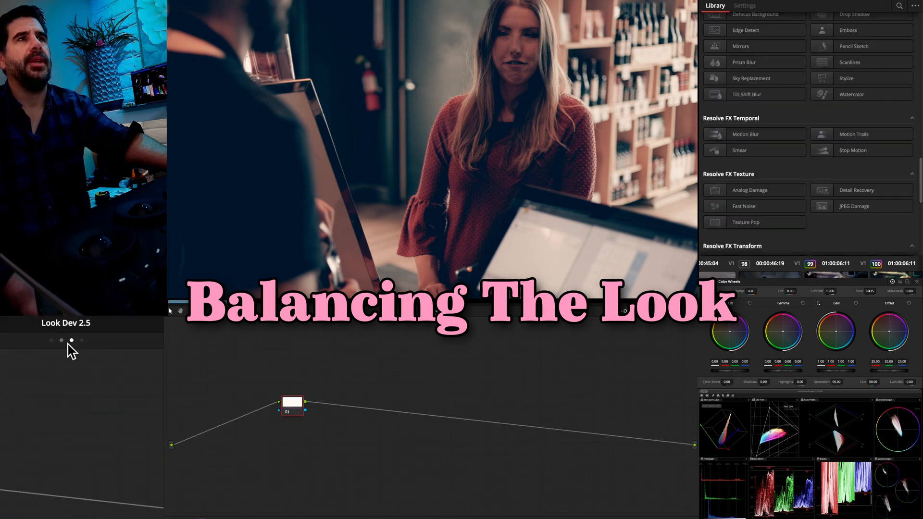
click(743, 6)
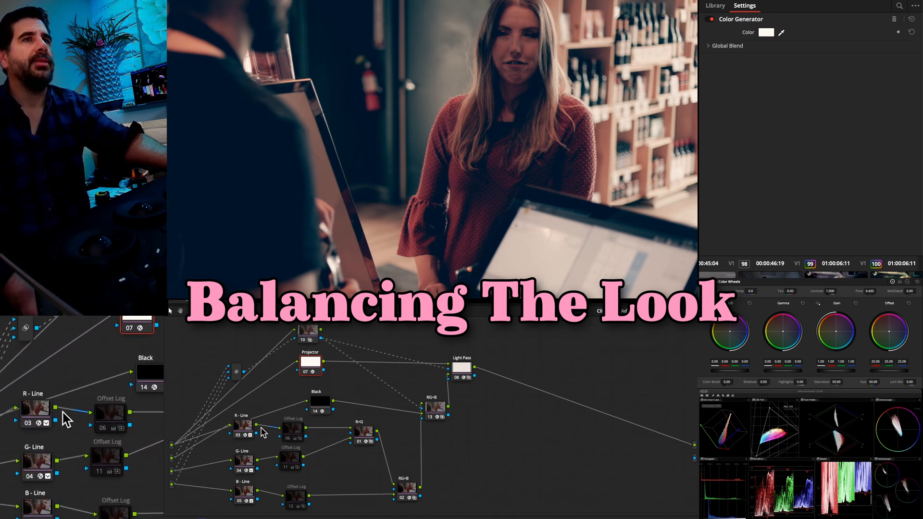
click(436, 406)
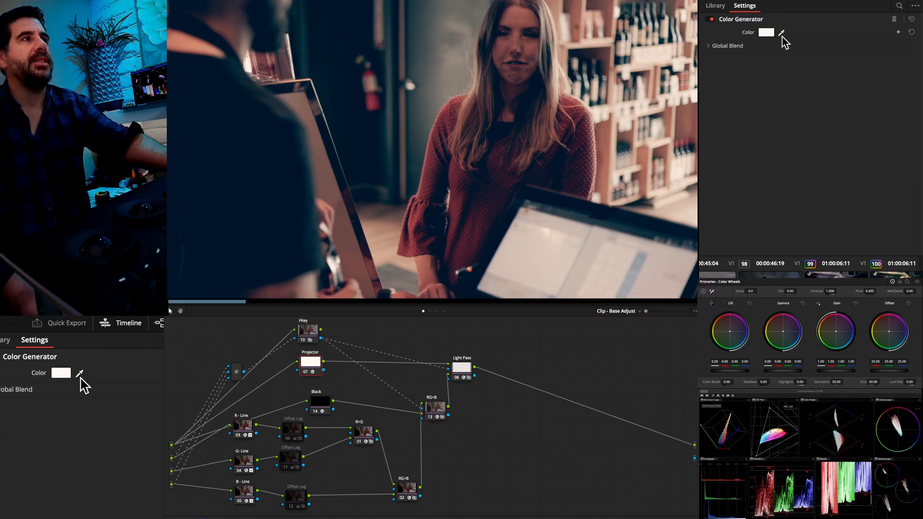
click(765, 32)
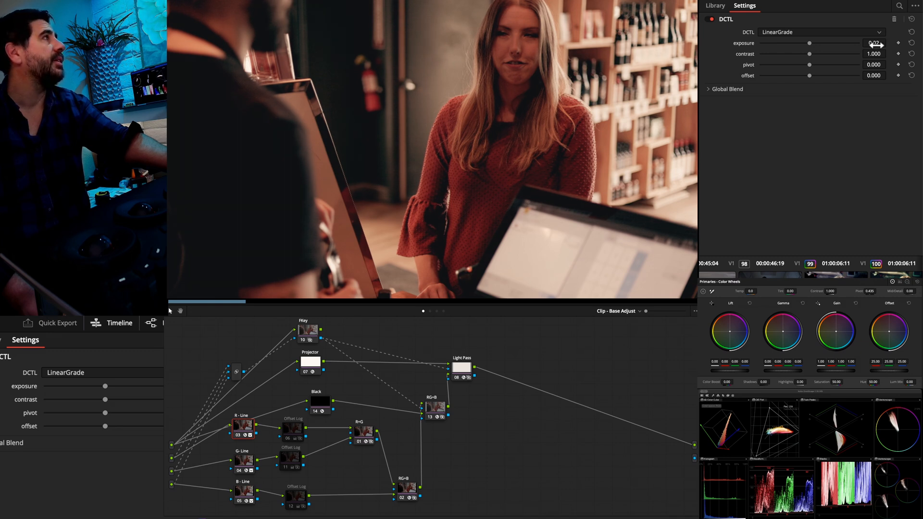
Step: Select the RG+B node to show Combine mode with input contributions 0.926 and 0.376
click(436, 406)
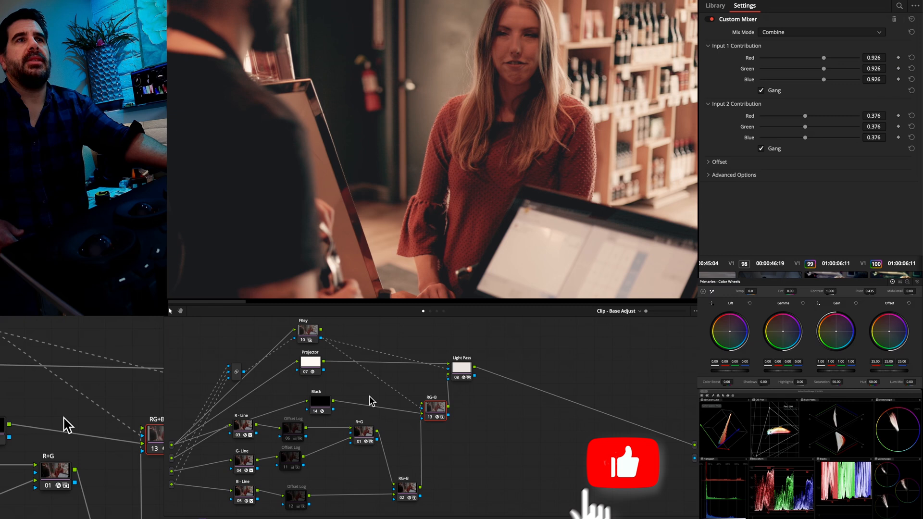
Step: Switch to the Fusion page showing the Look Dev node graph with Clamp_1 loaded
click(310, 362)
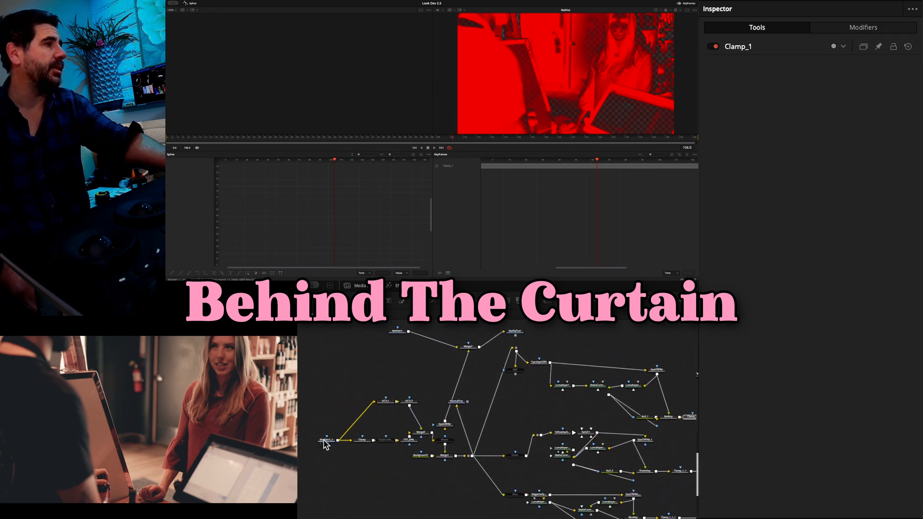
Step: Inspect MediaIn1_1 and CST_DWL, then load CyanDye5384 into the left viewer
click(325, 440)
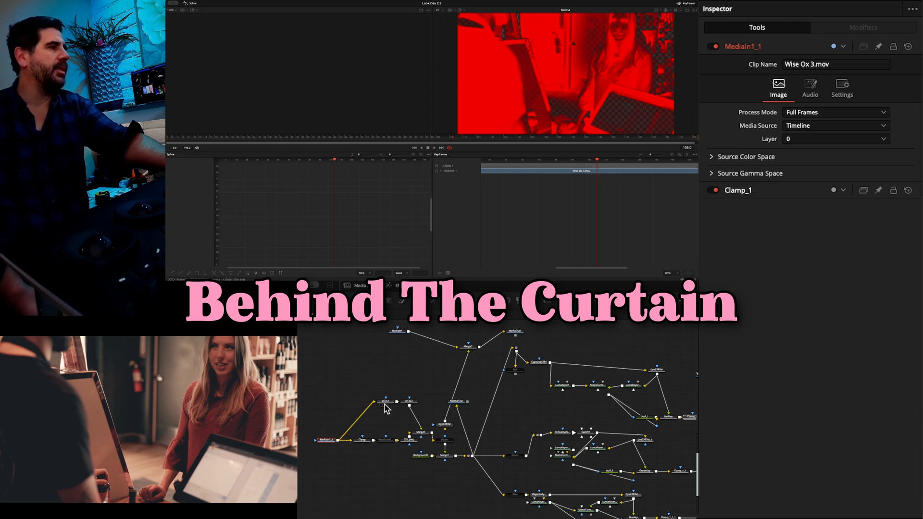
mouse_move(409, 446)
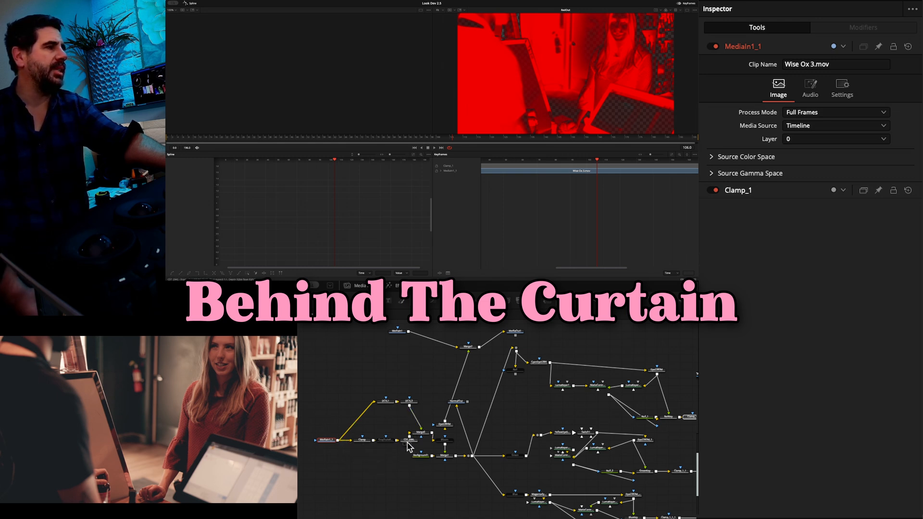
click(409, 440)
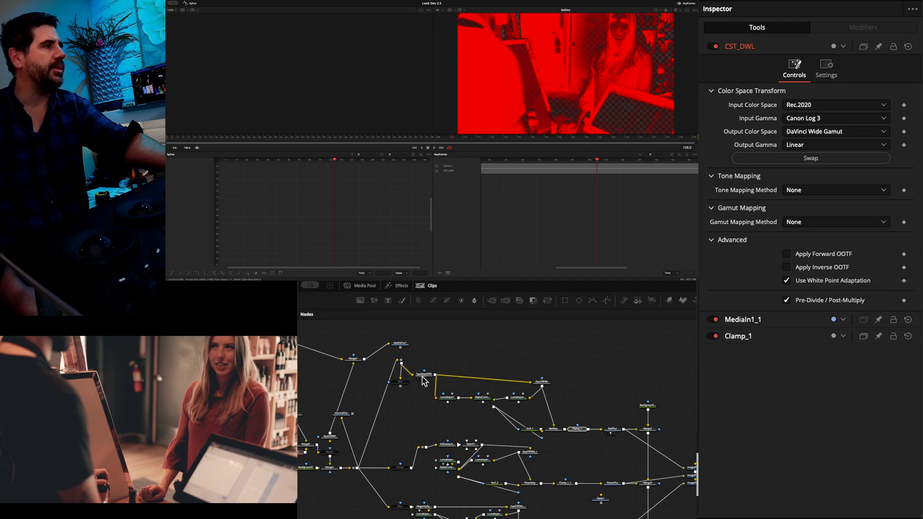
click(423, 374)
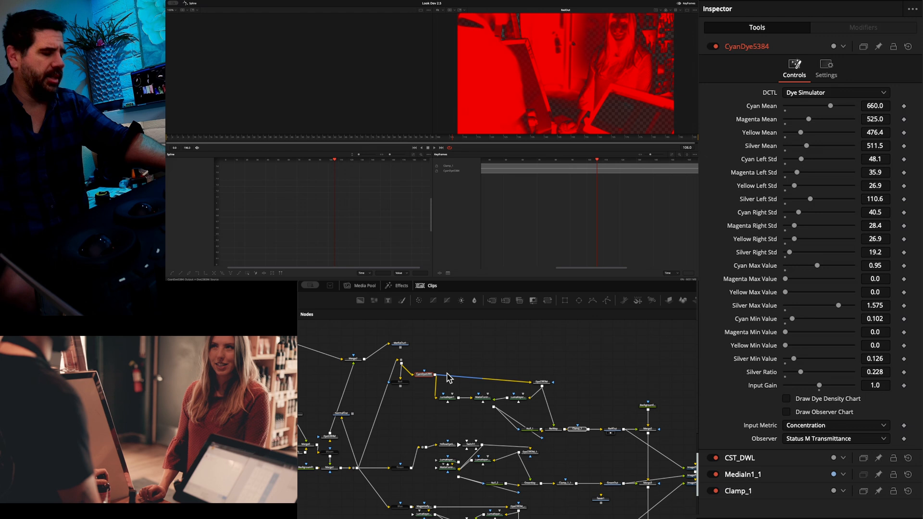
click(419, 374)
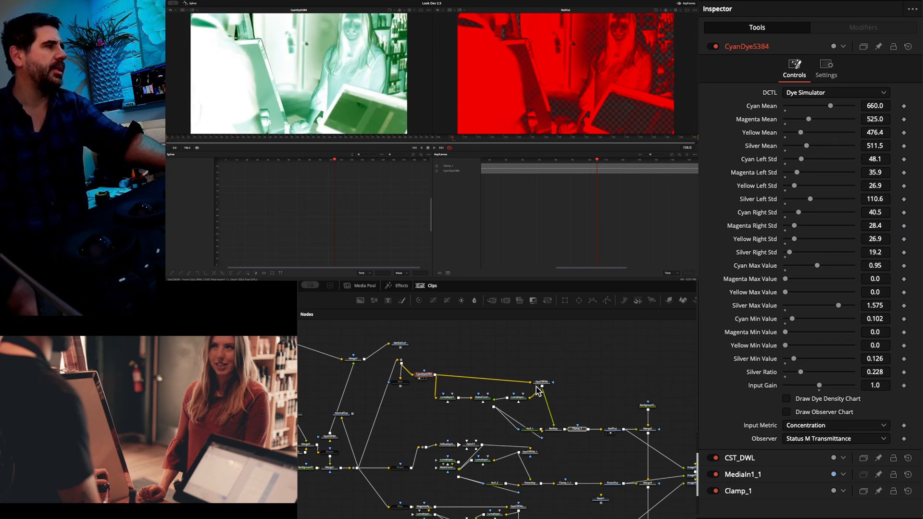
Step: Inspect Dye2383M, LumaKeyer1 and CyanDye5384, view MatteControl1's matte, then select Clamp_1
click(542, 382)
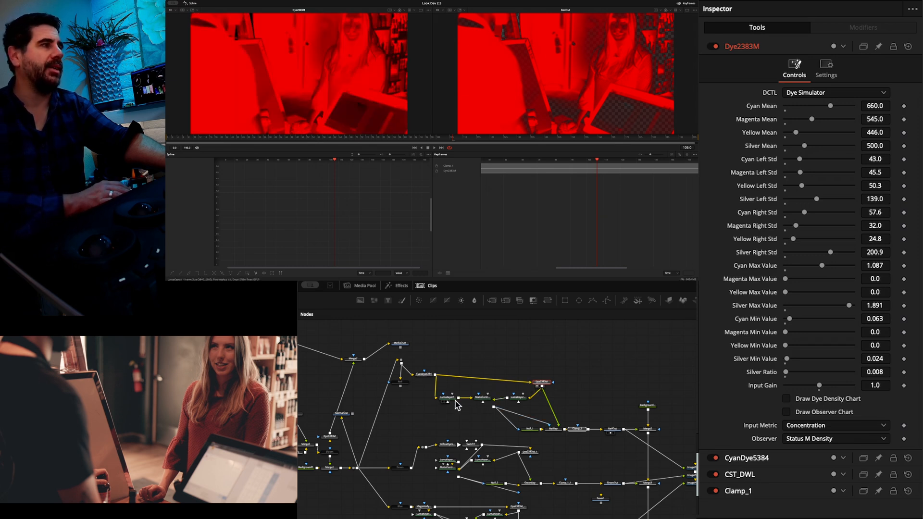
click(483, 397)
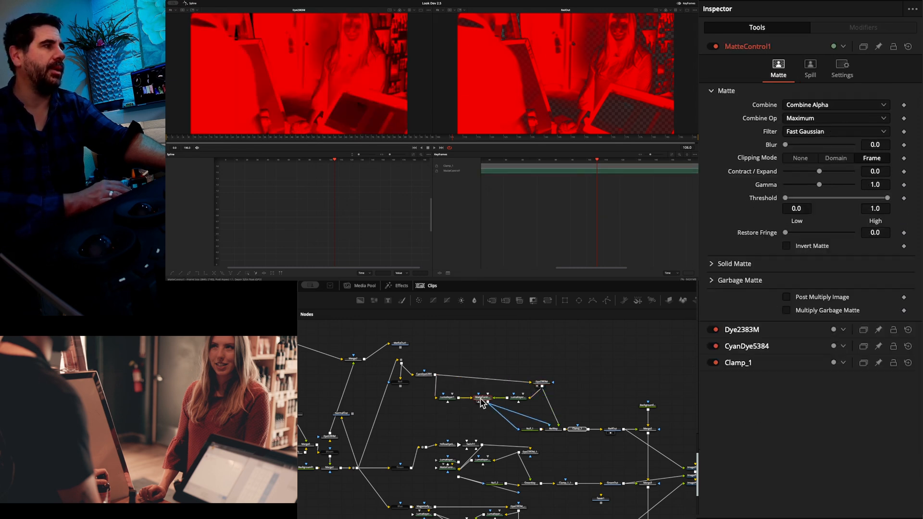
click(448, 397)
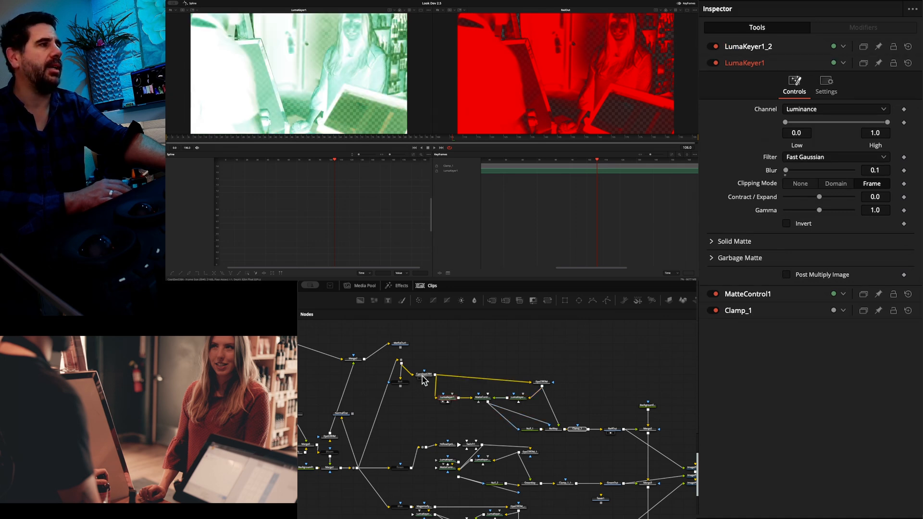
click(424, 375)
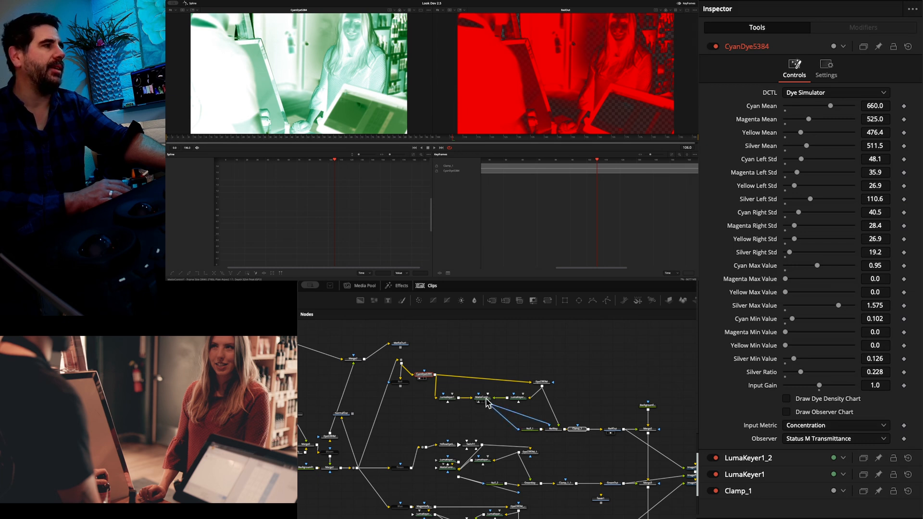
click(483, 397)
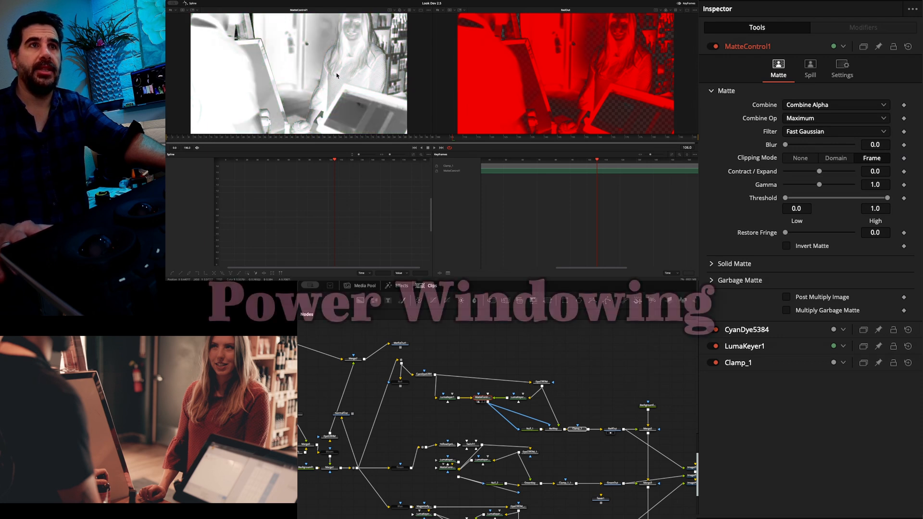
mouse_move(559, 55)
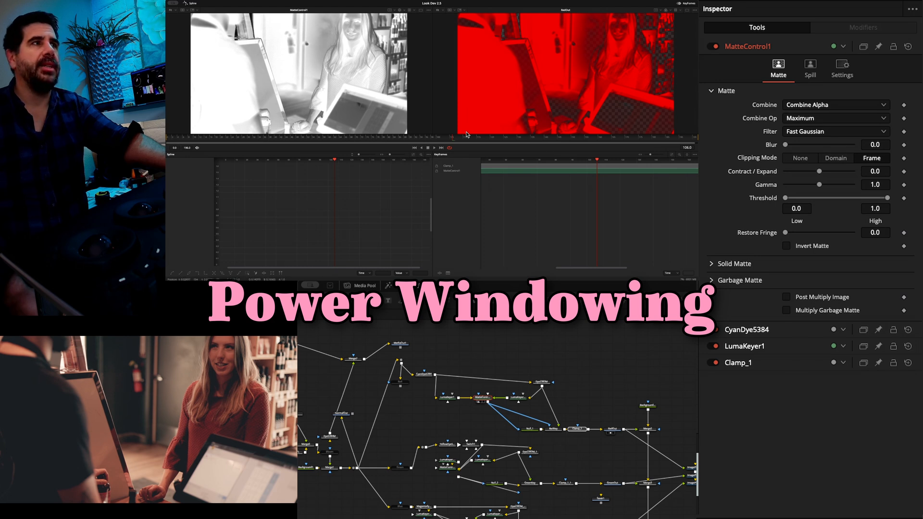
mouse_move(427, 458)
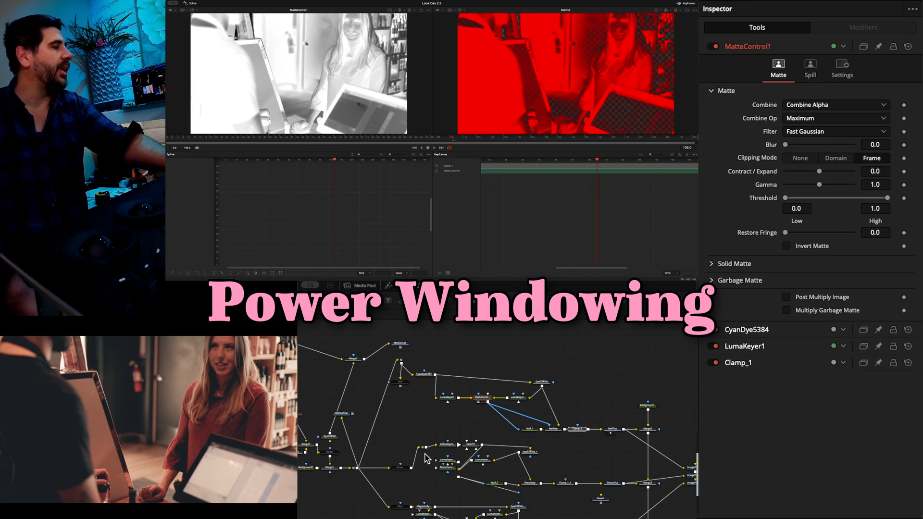
click(576, 427)
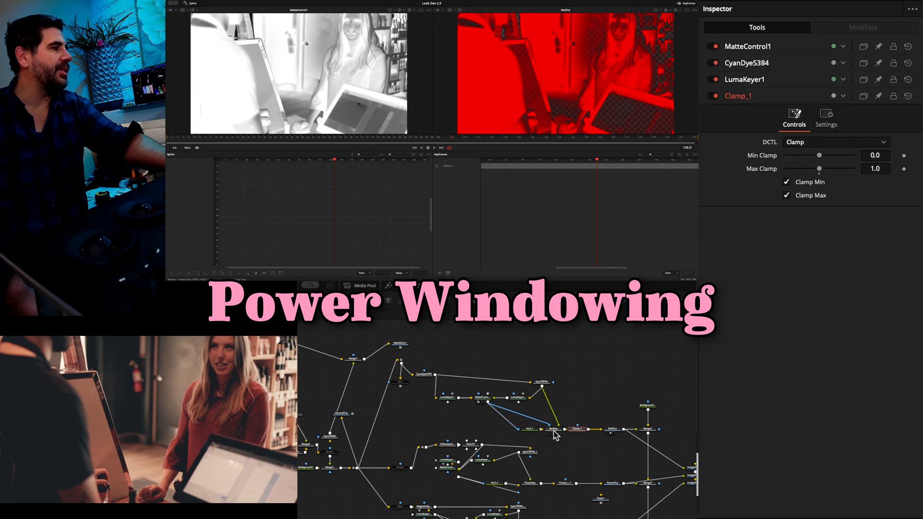
Step: Inspect the RedKey merge, then load RedOut into both viewers
click(613, 428)
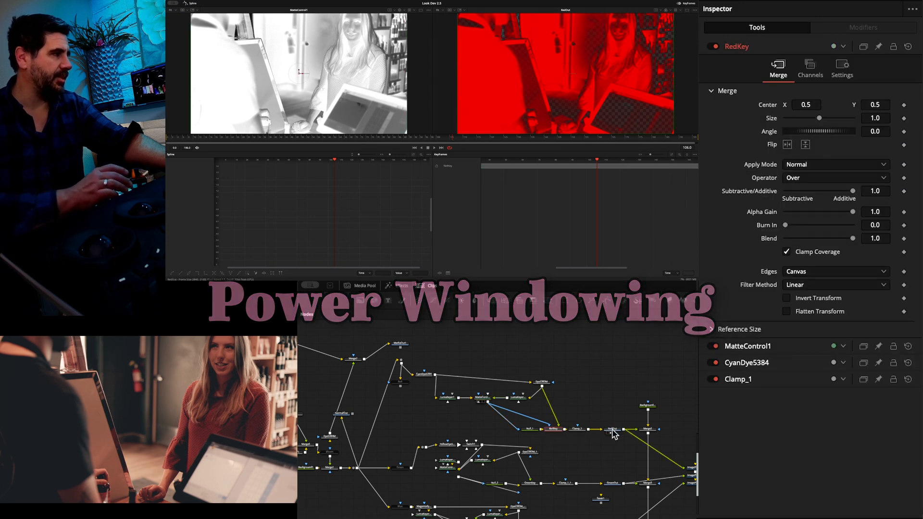
click(612, 430)
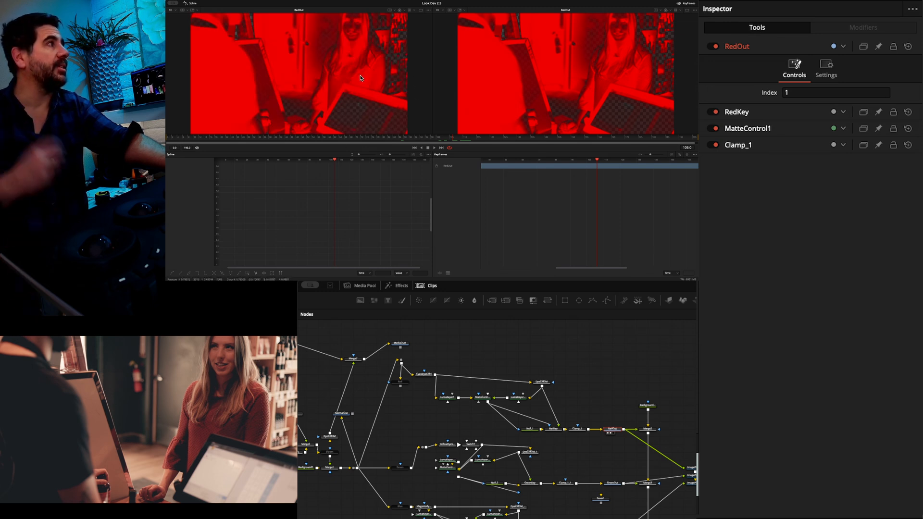
mouse_move(345, 65)
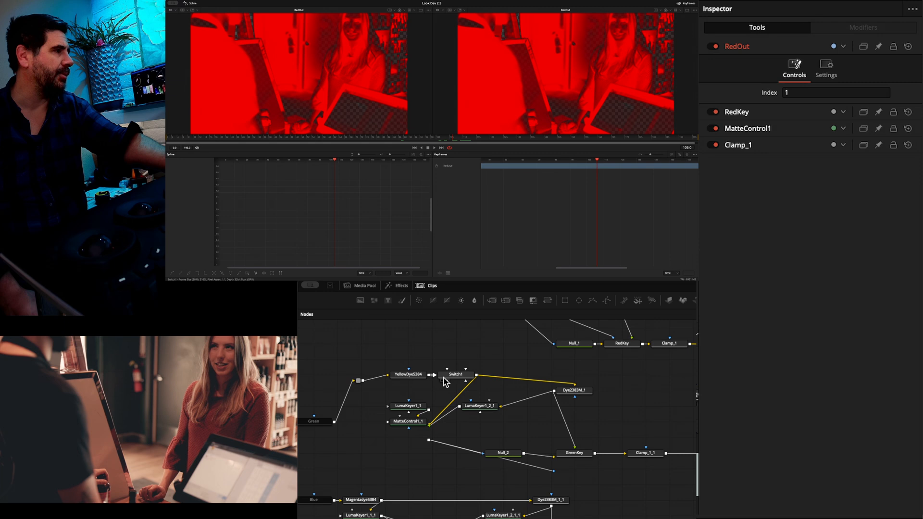
mouse_move(451, 381)
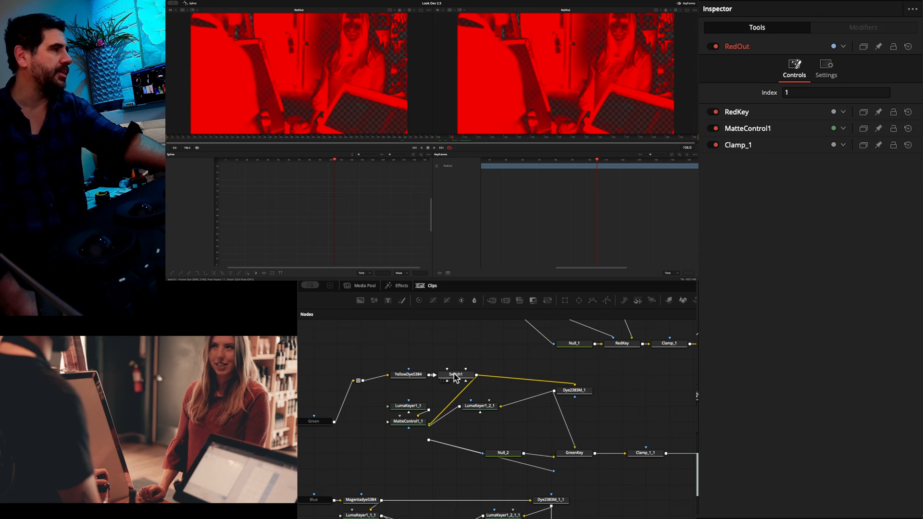
Step: Inspect YellowDye5384, load GreenOut then BlueOut into the left viewer, and select Merge3D2
click(407, 375)
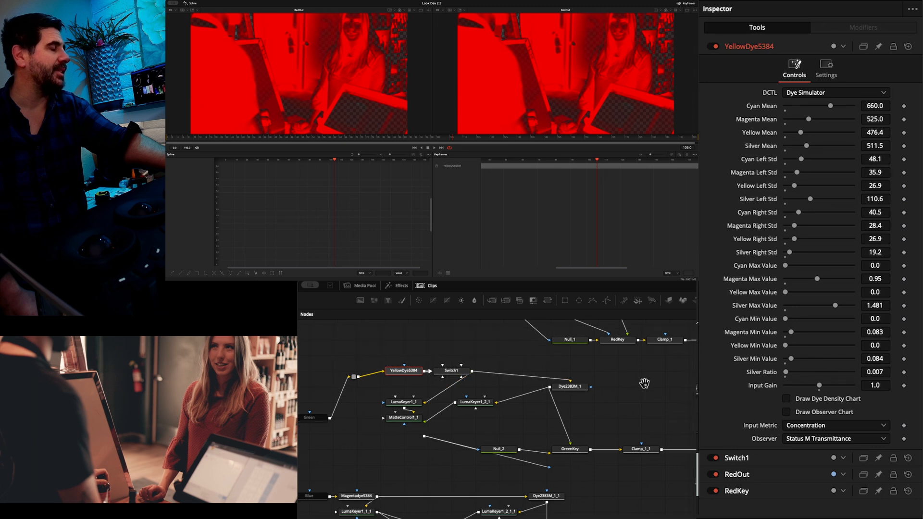
click(546, 411)
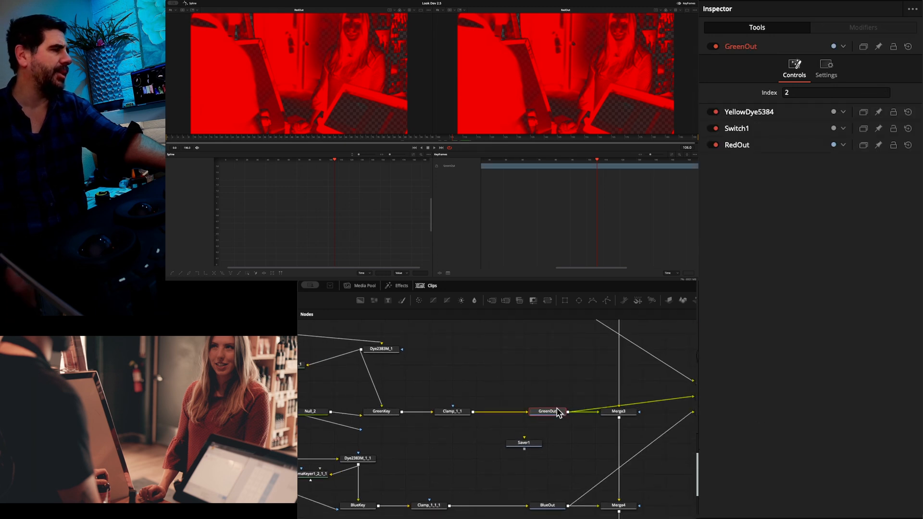
click(547, 410)
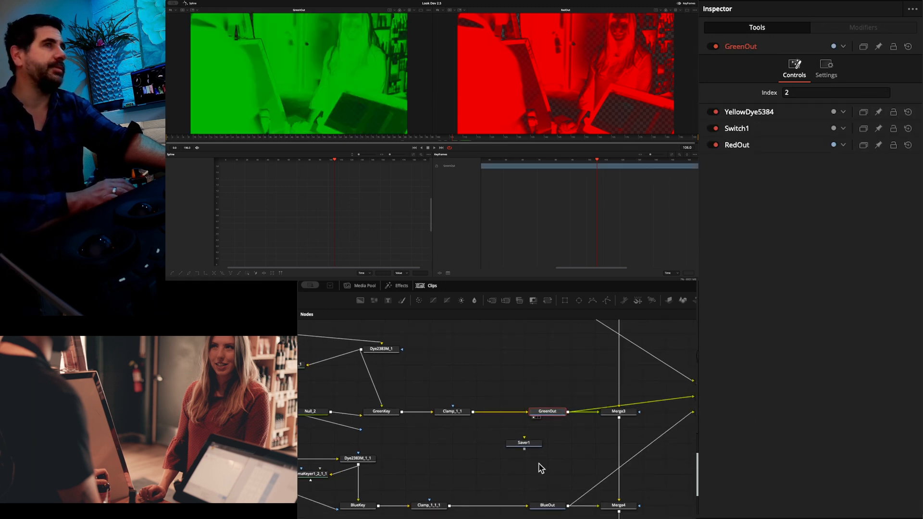
click(547, 453)
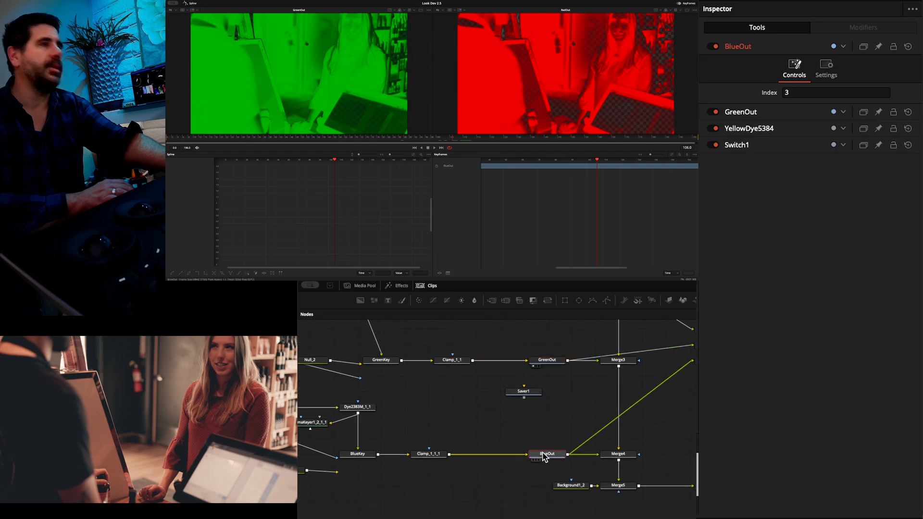
click(545, 454)
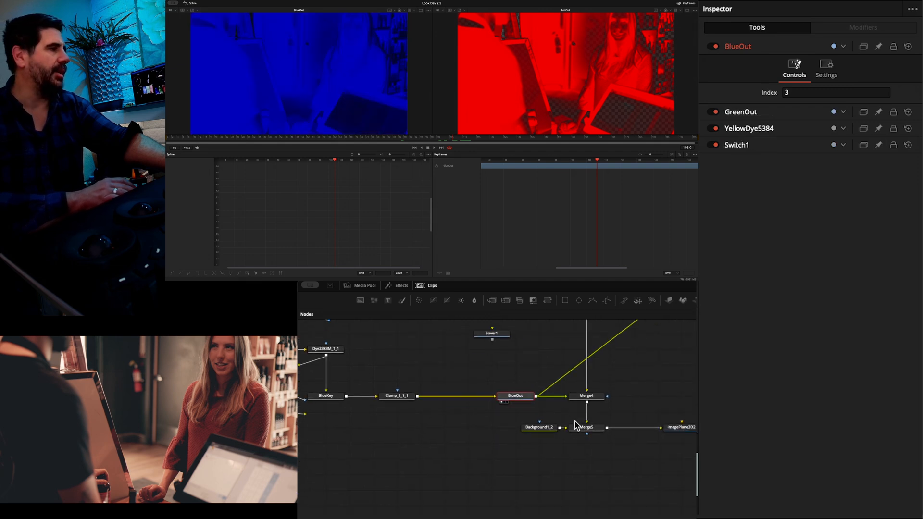
click(586, 427)
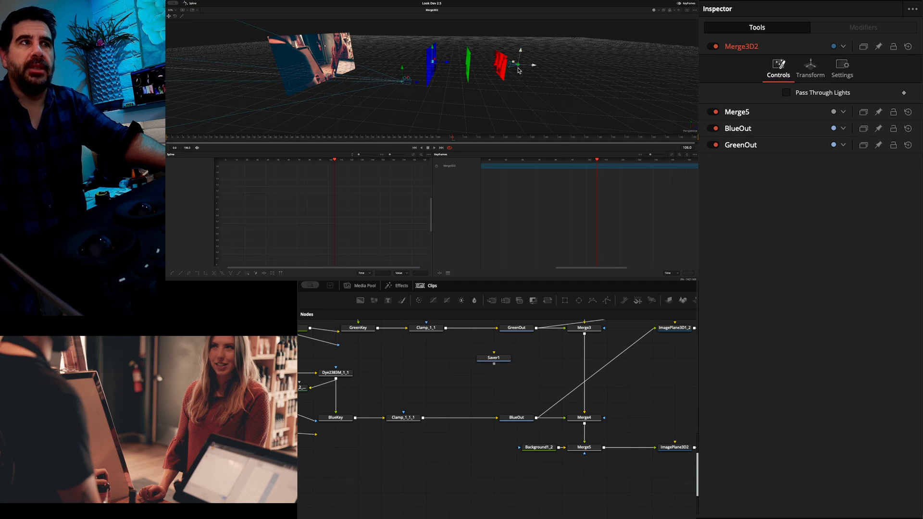
mouse_move(516, 67)
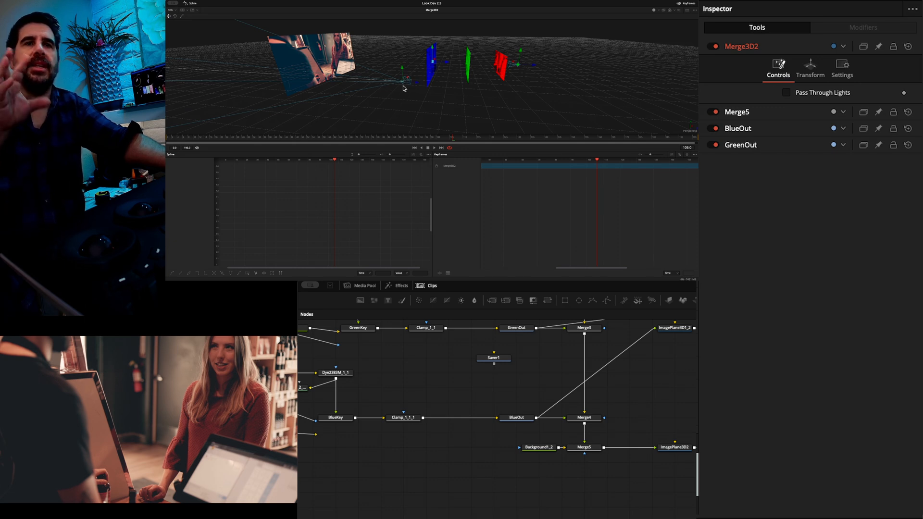
mouse_move(403, 81)
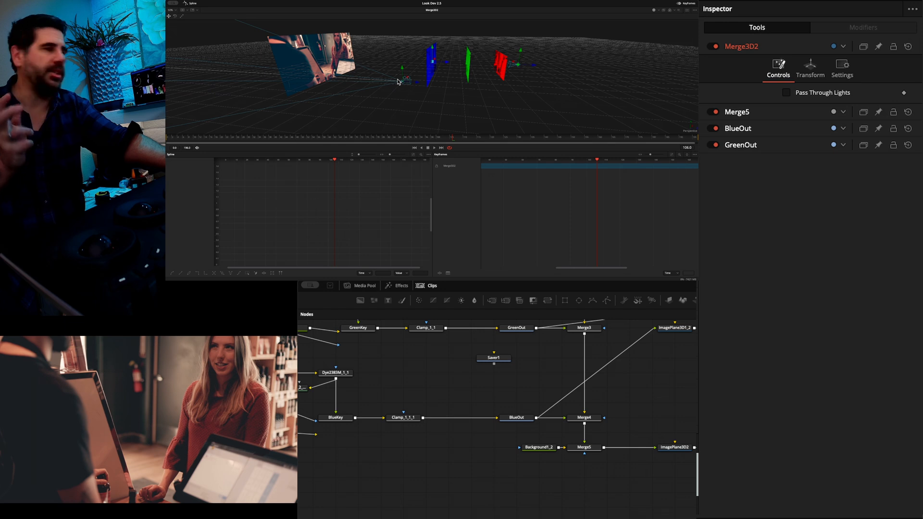
mouse_move(516, 69)
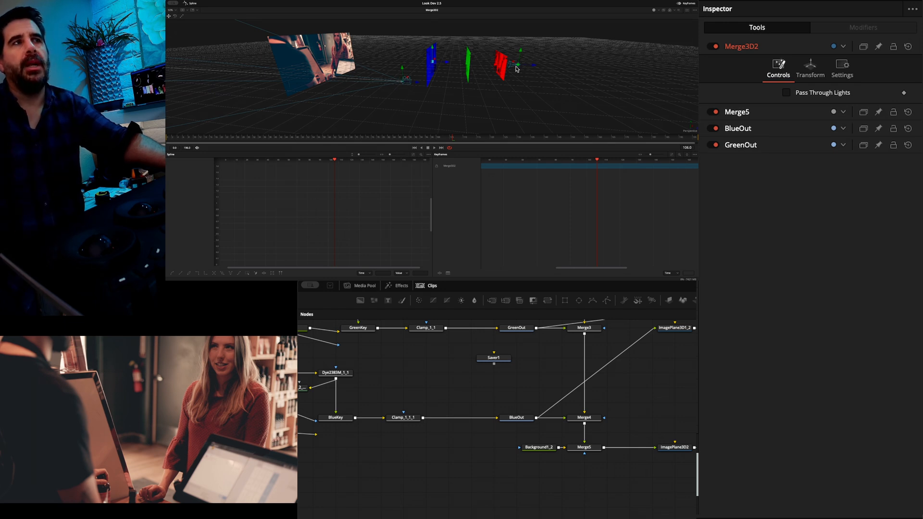
mouse_move(462, 71)
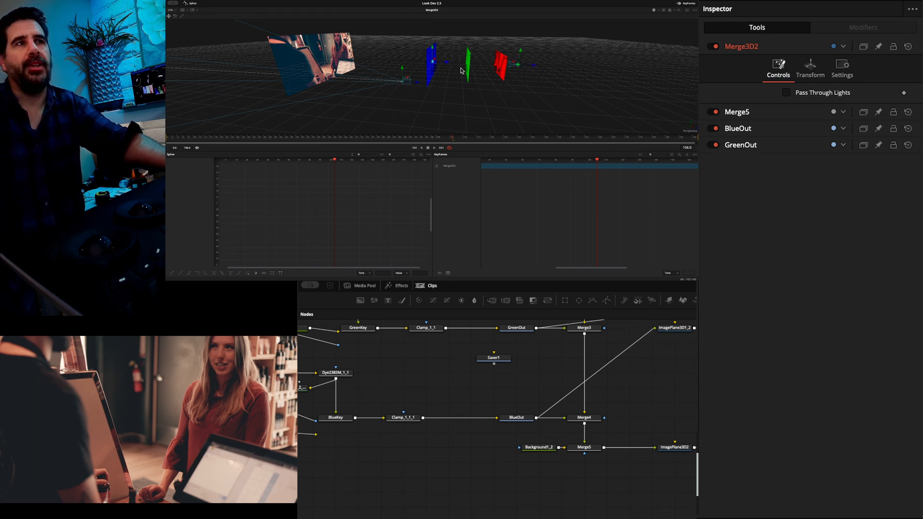
mouse_move(474, 60)
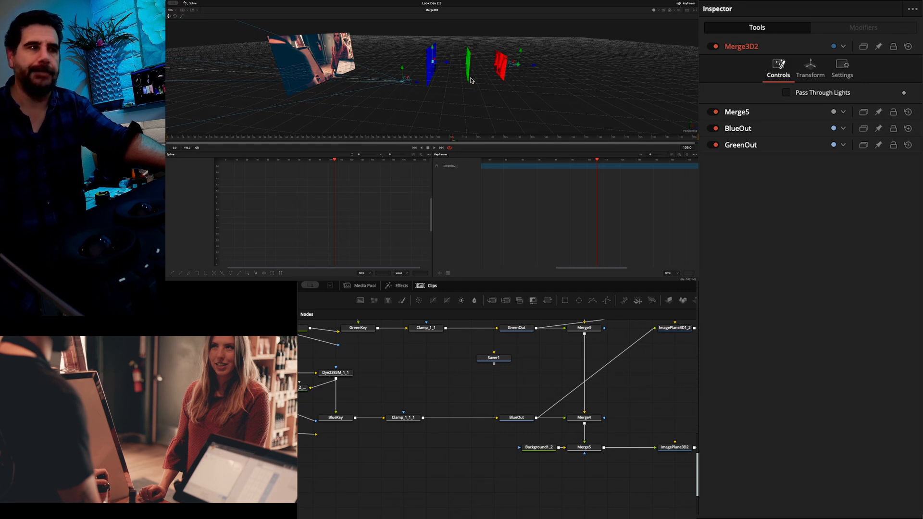
mouse_move(521, 81)
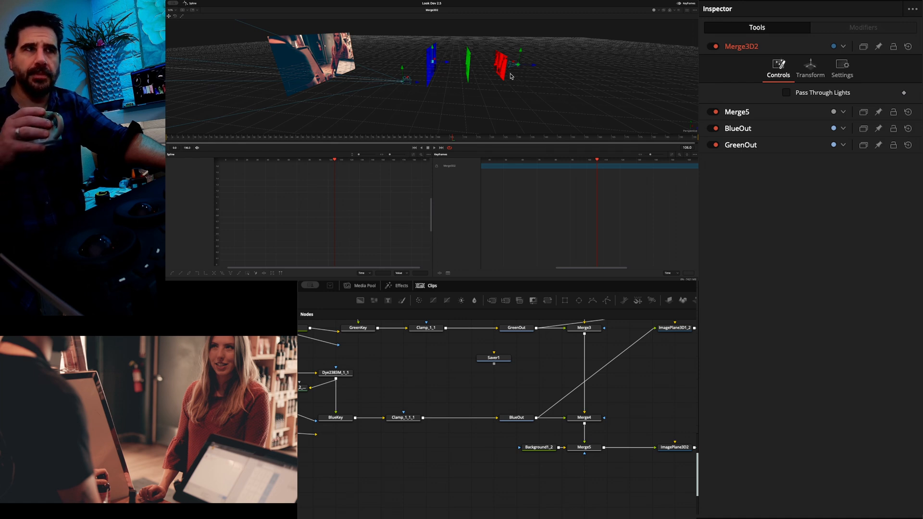
mouse_move(378, 74)
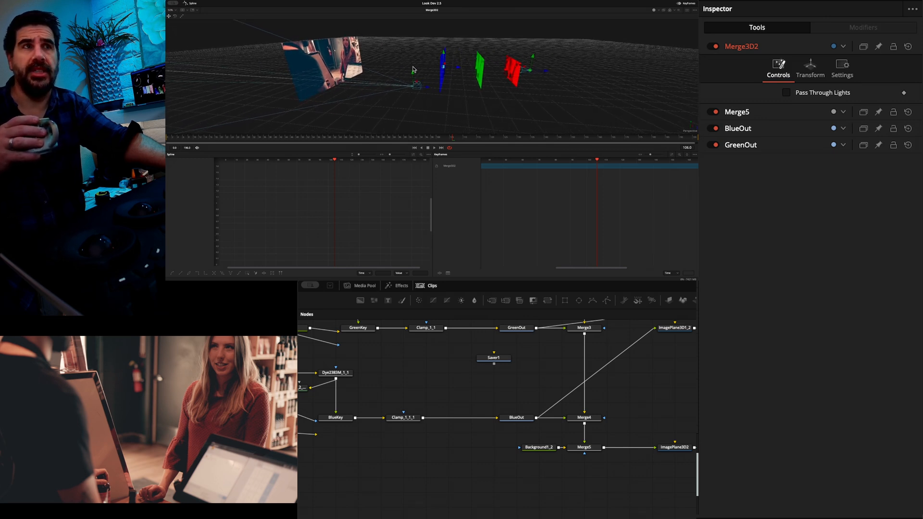
mouse_move(479, 73)
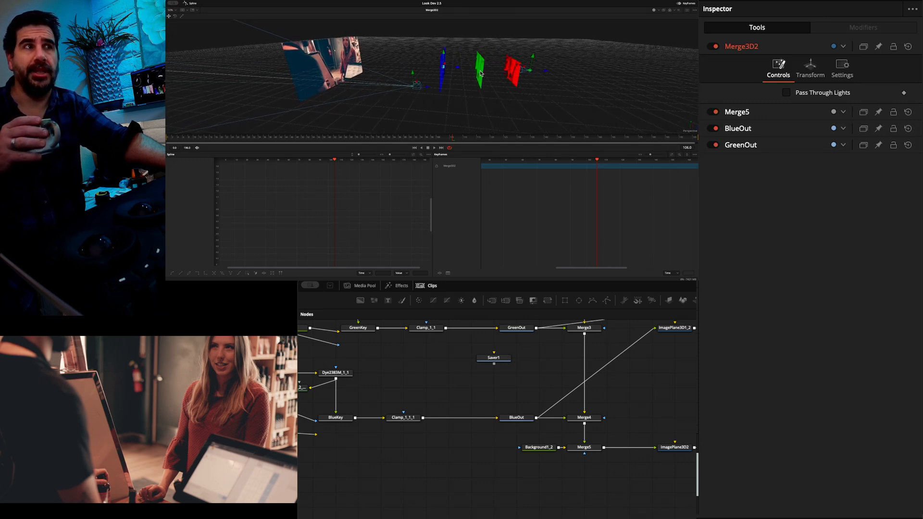
mouse_move(302, 63)
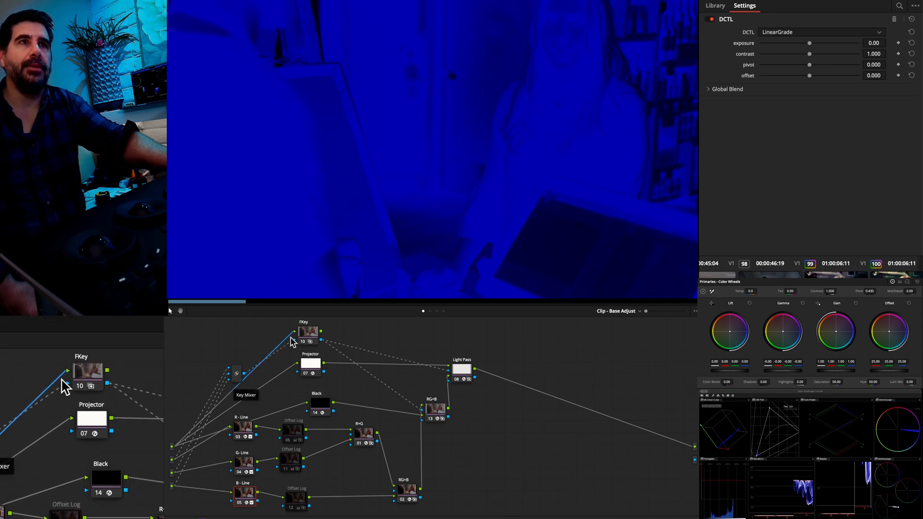
Step: Move to the Color page node tree with FKey, Projector, Light Pass and R/G/B Line nodes
click(715, 5)
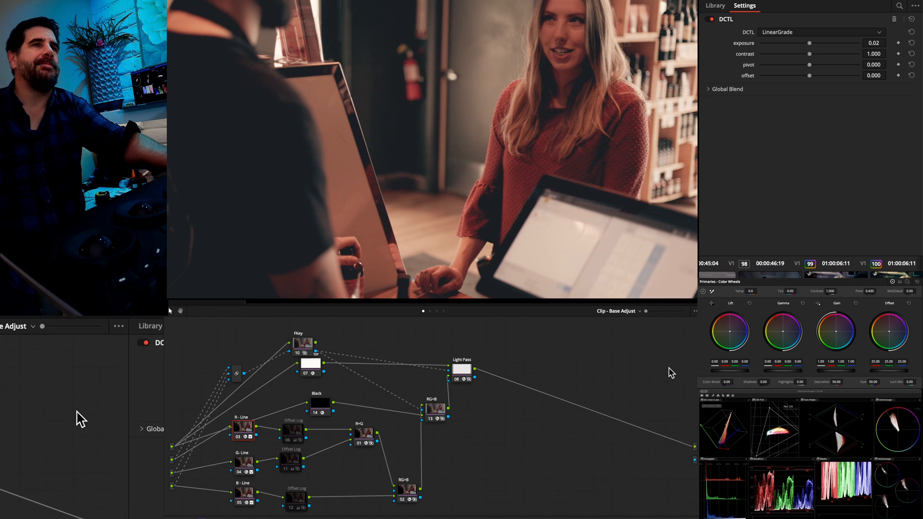
mouse_move(600, 383)
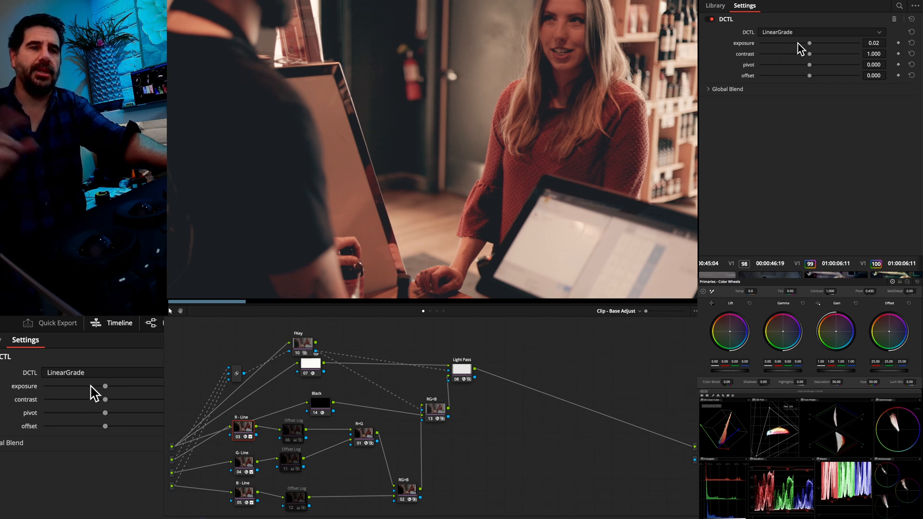
mouse_move(809, 53)
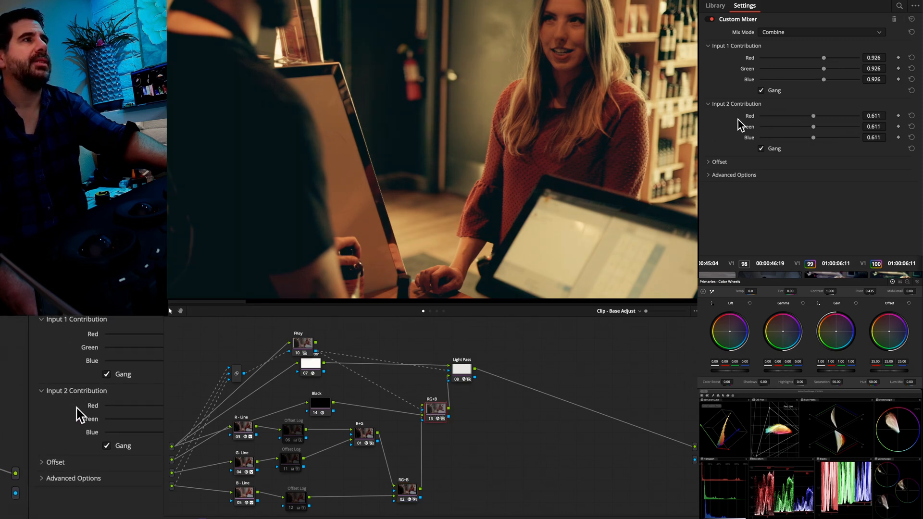
Step: Expand the Custom Mixer's Advanced Options to show Composite Type set to Screen
click(734, 175)
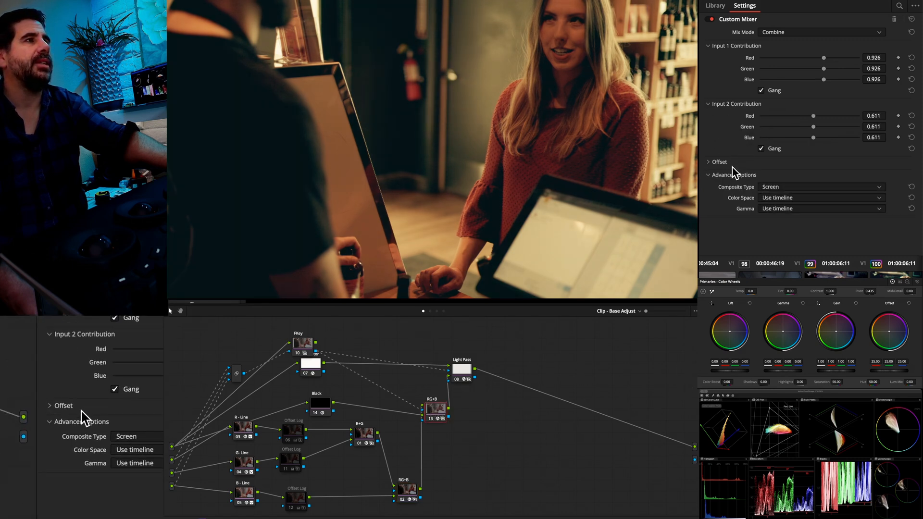
click(709, 162)
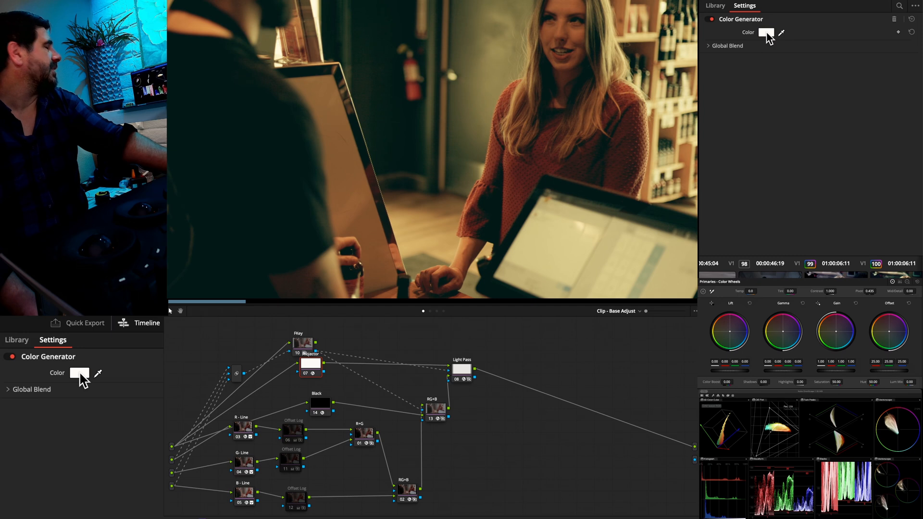
click(79, 372)
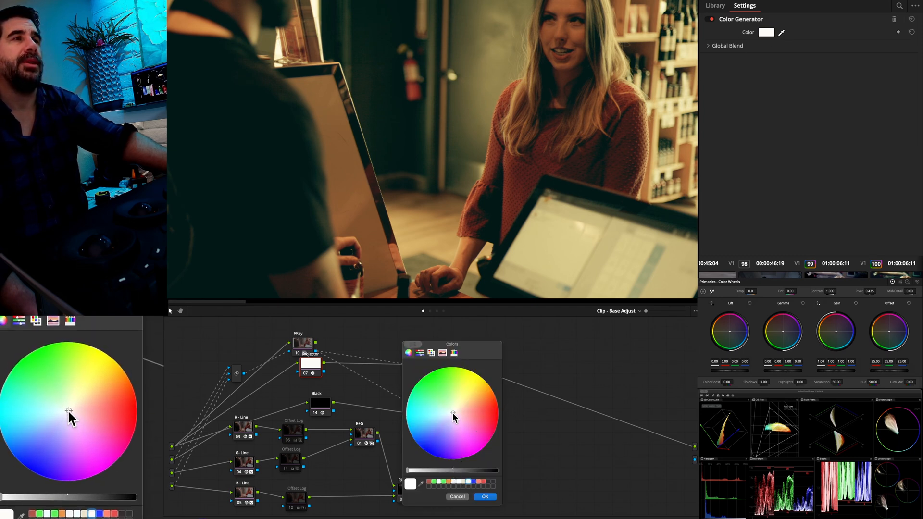
click(459, 409)
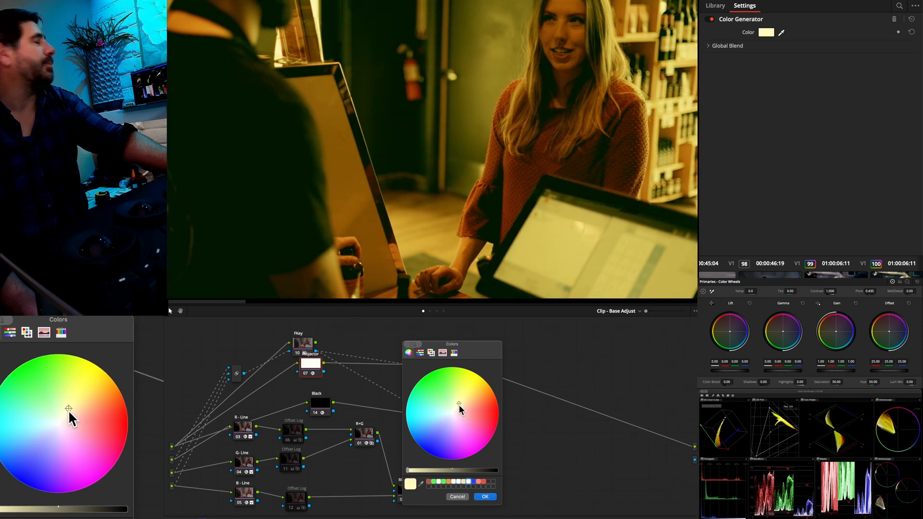
click(447, 410)
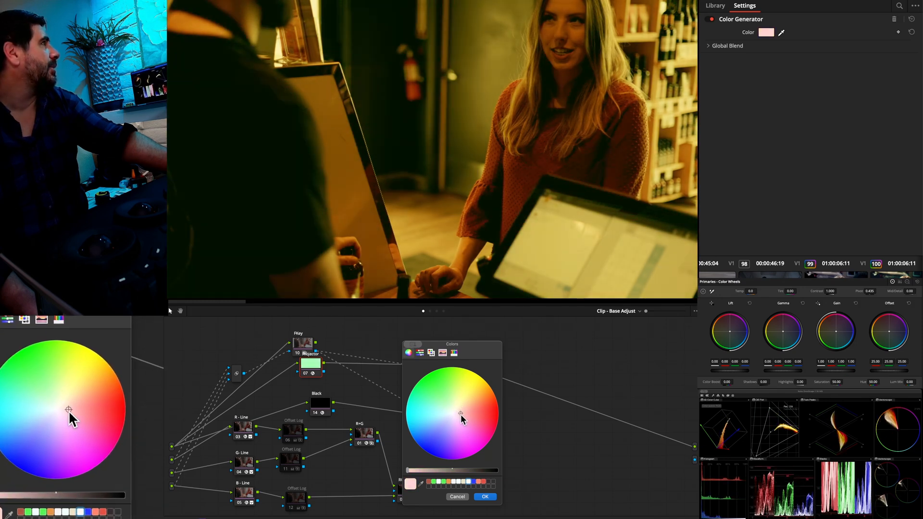
click(454, 412)
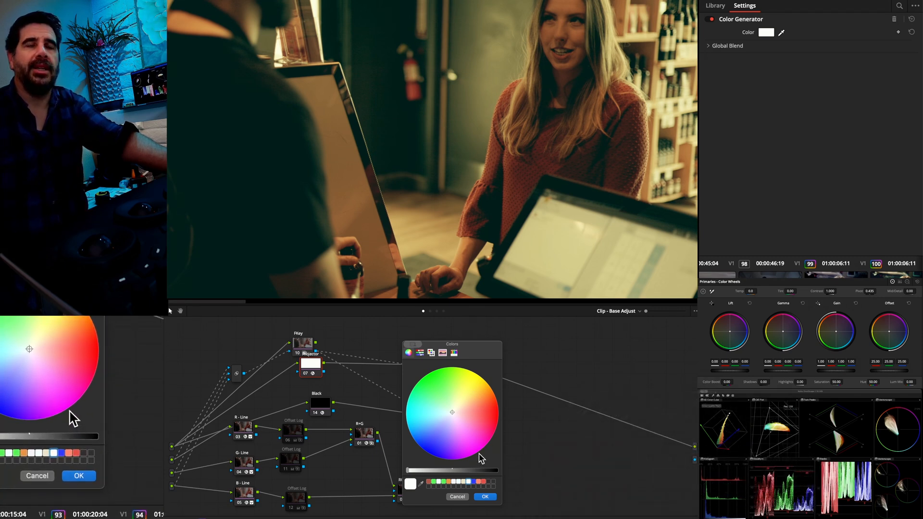
click(484, 496)
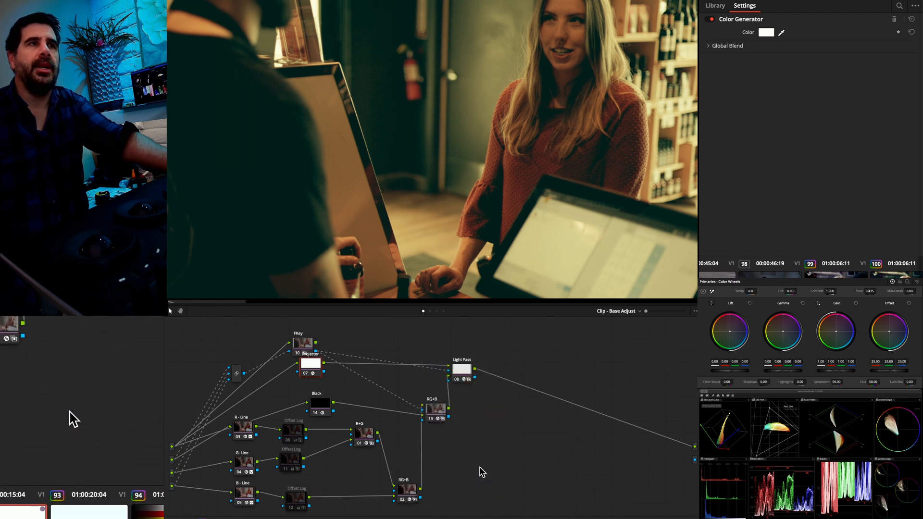